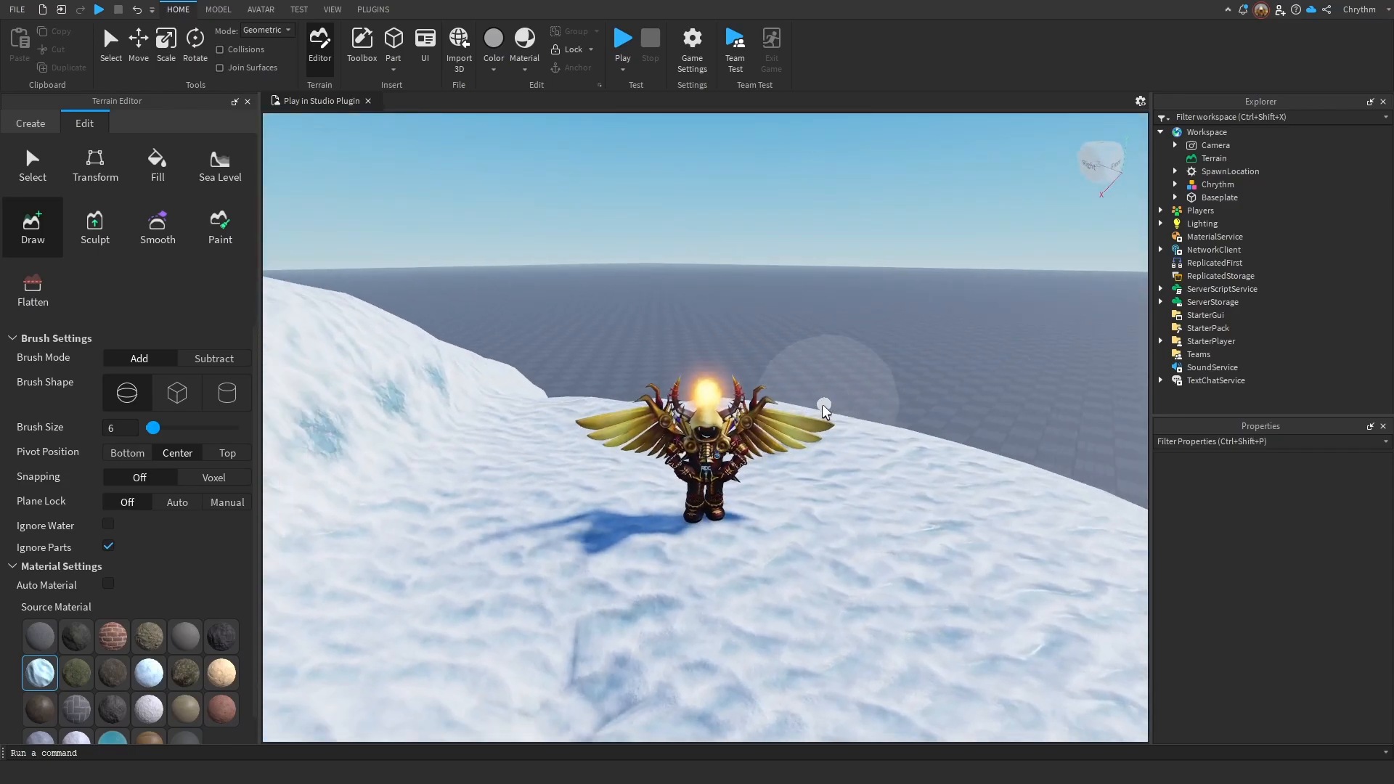
- Set the Humanoid WalkSpeed to 160 and start a test play from the current spot
click(373, 9)
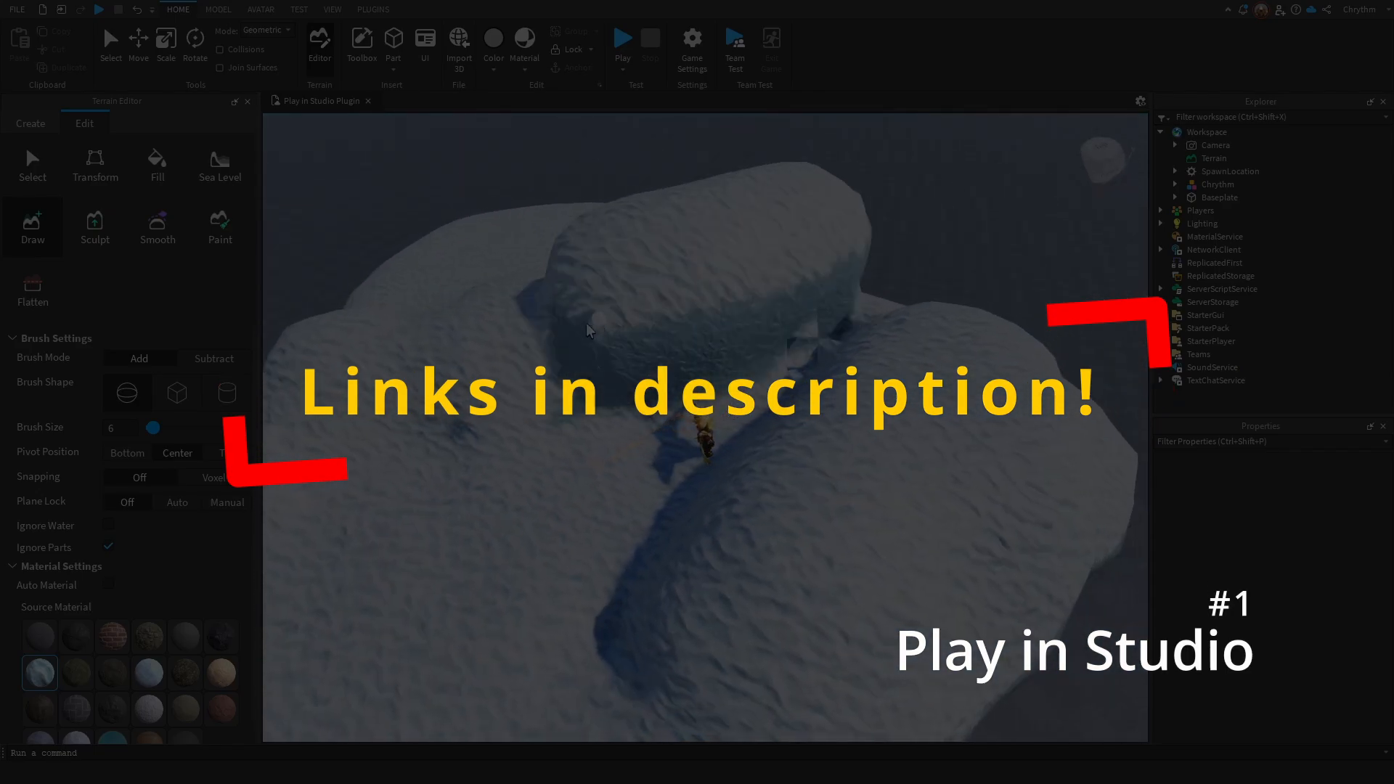
click(620, 37)
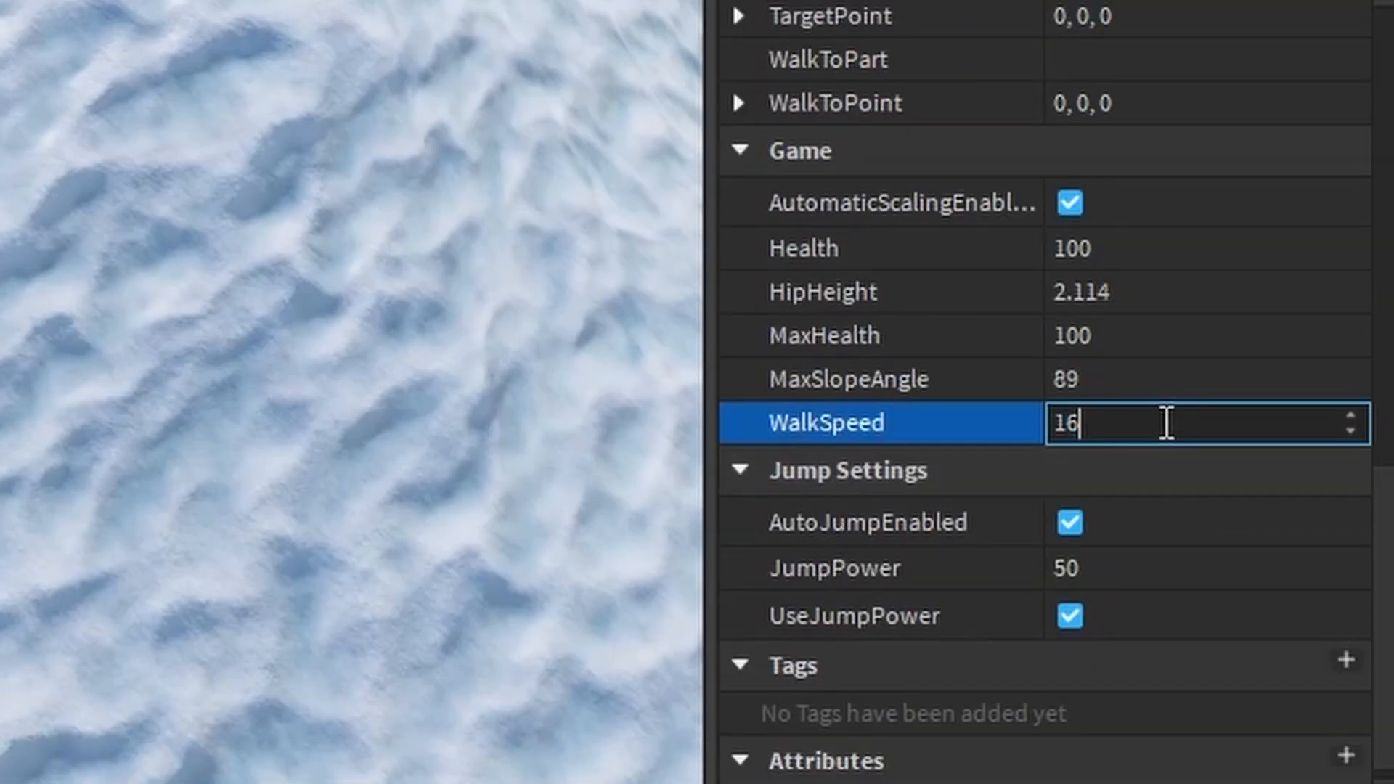
text(160)
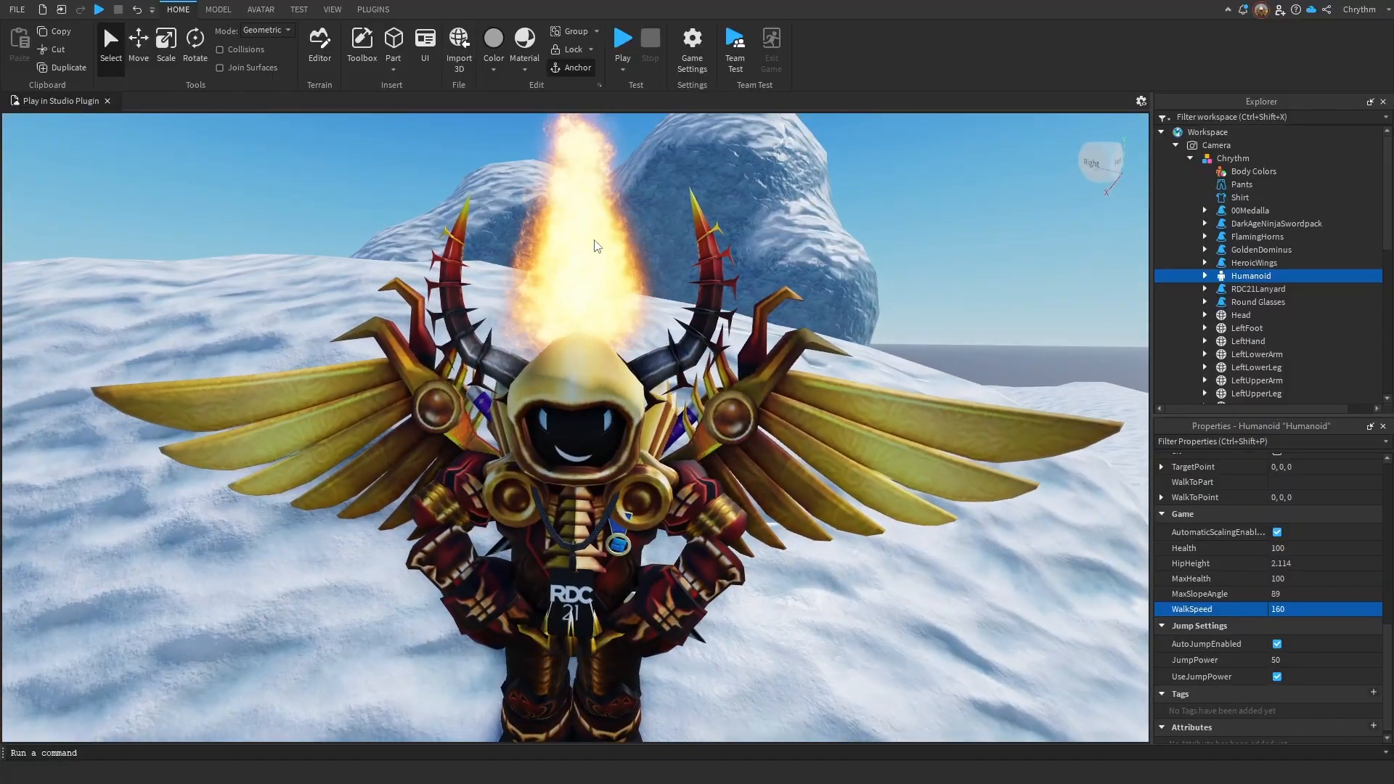
click(372, 9)
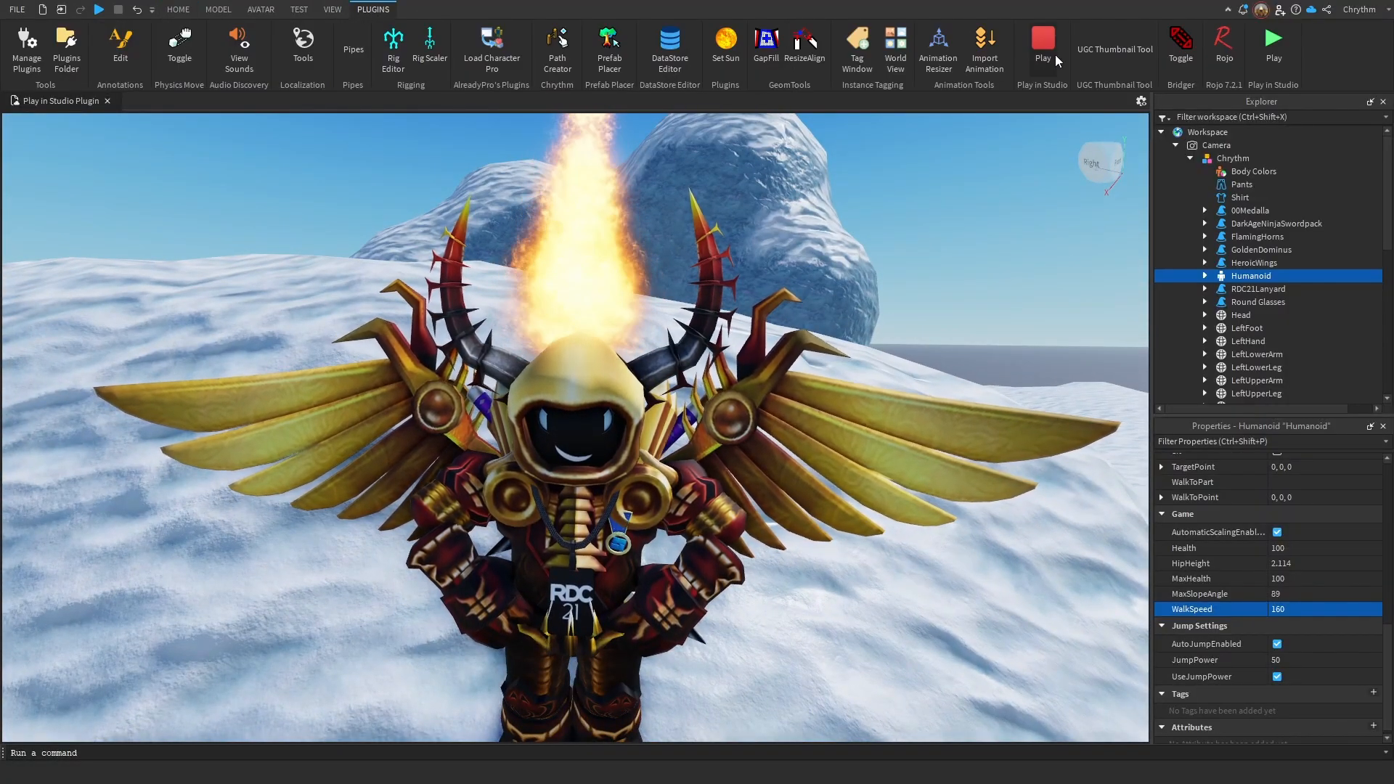
click(1041, 42)
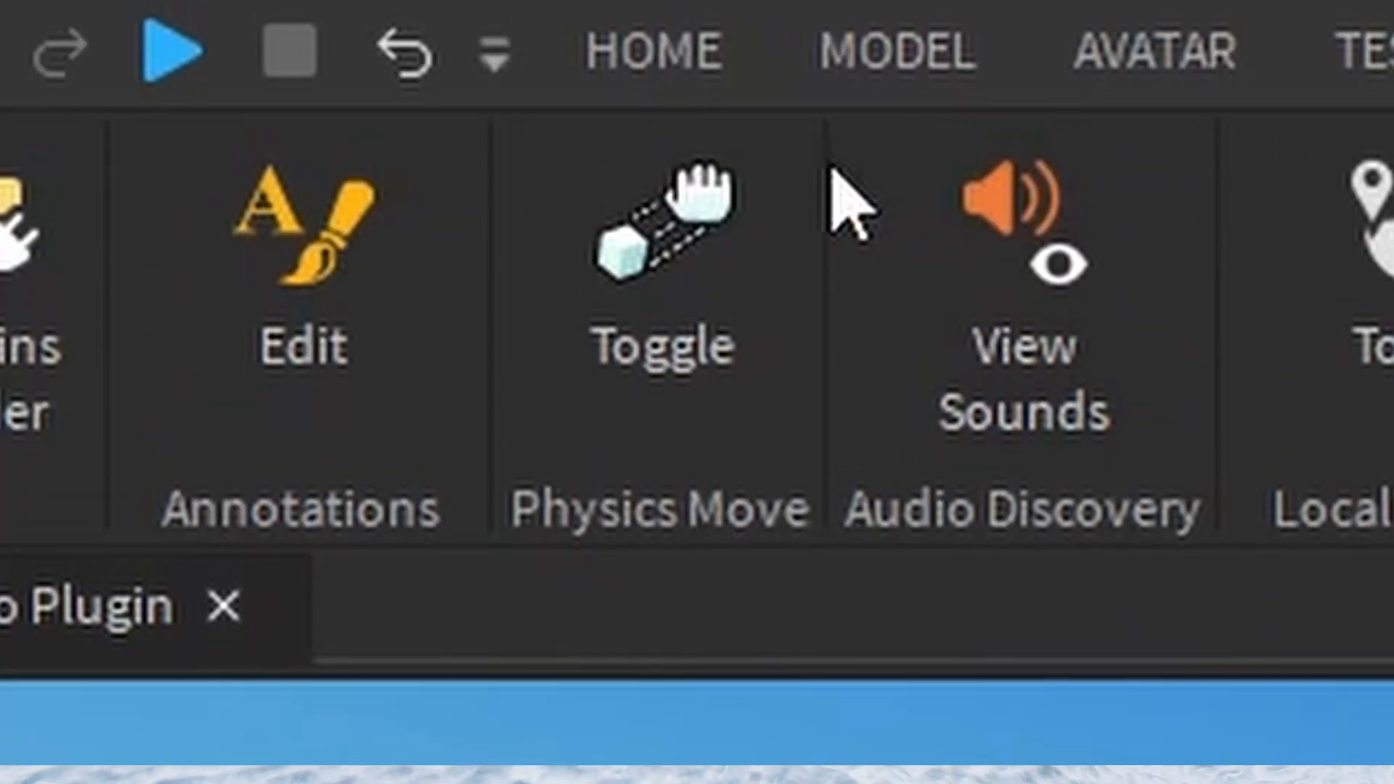
- Turn on Physics Move and push the rocks so they pile into the cave opening
click(178, 46)
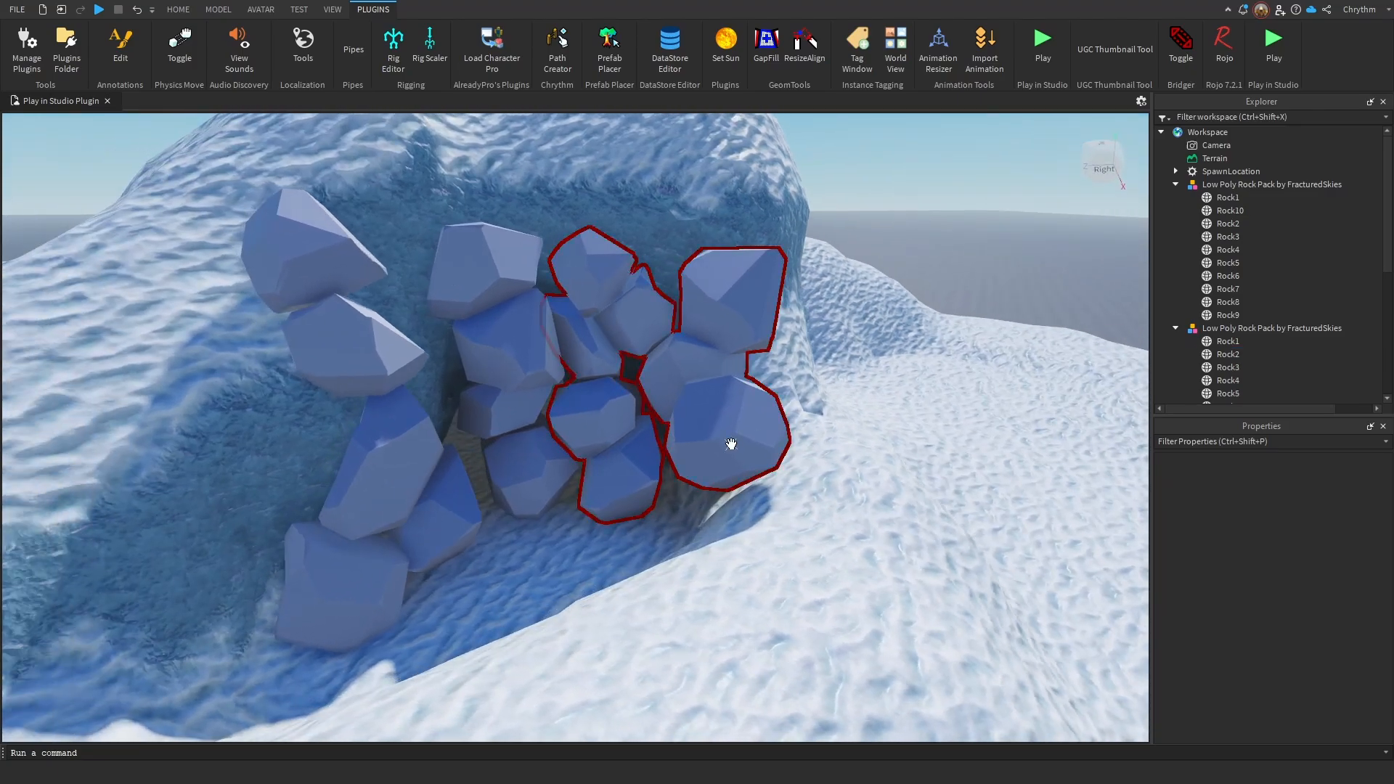
click(728, 436)
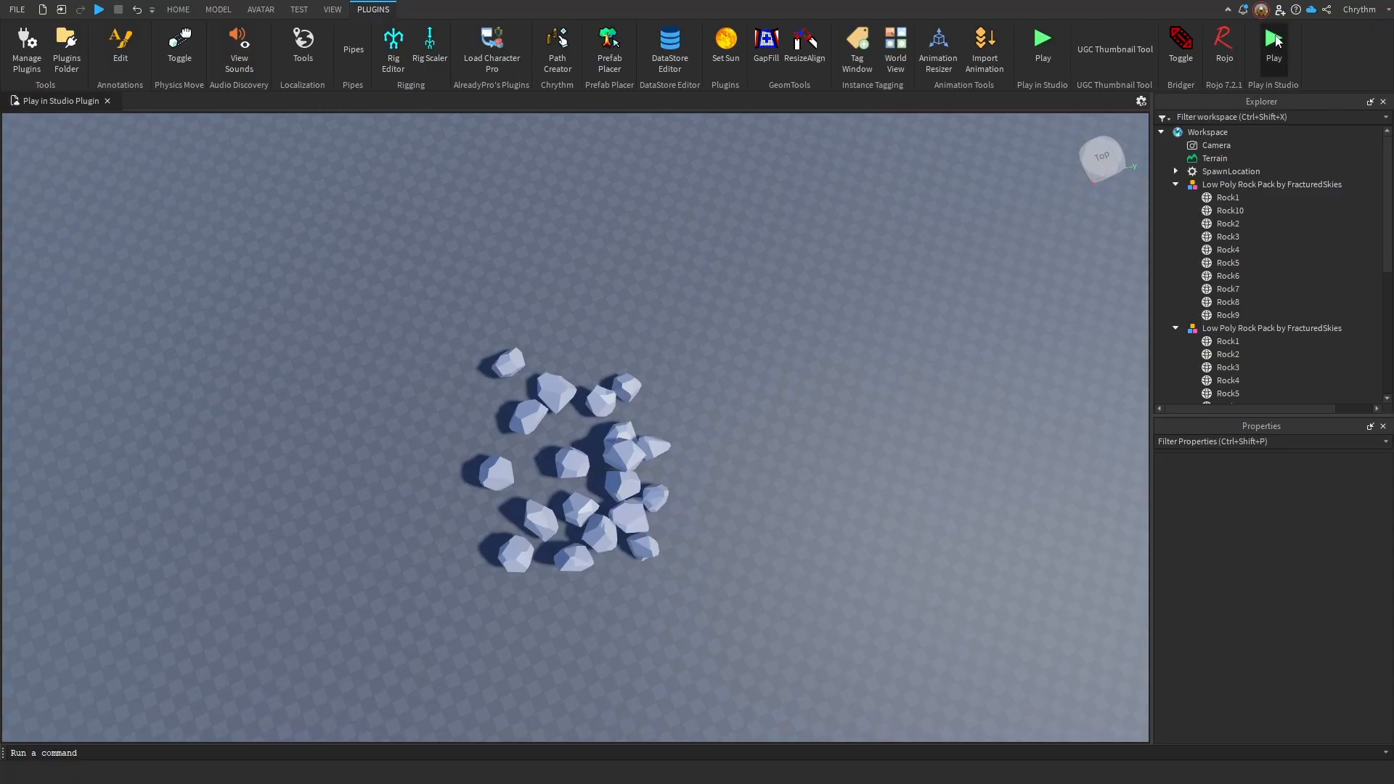
- Start a test play to spawn the character among the scattered rocks
click(1272, 44)
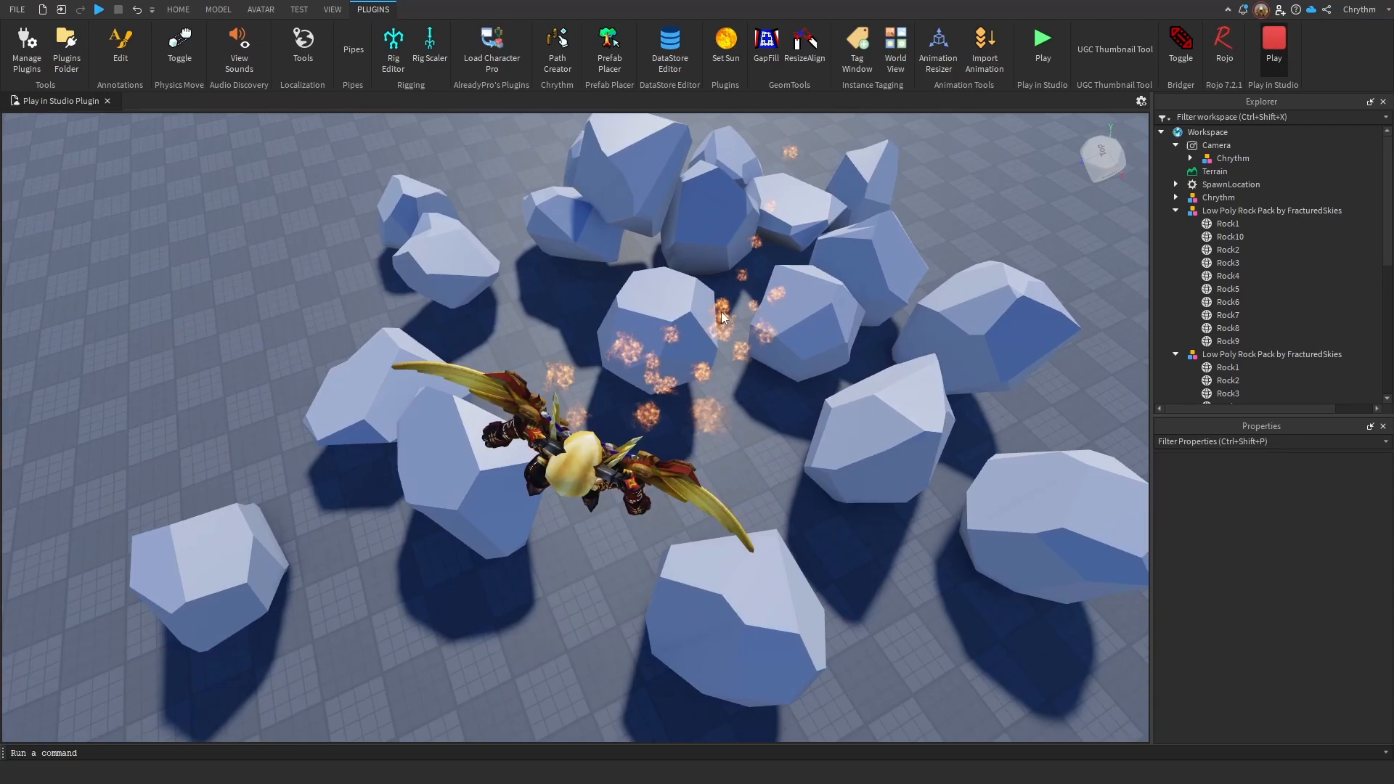
click(1043, 43)
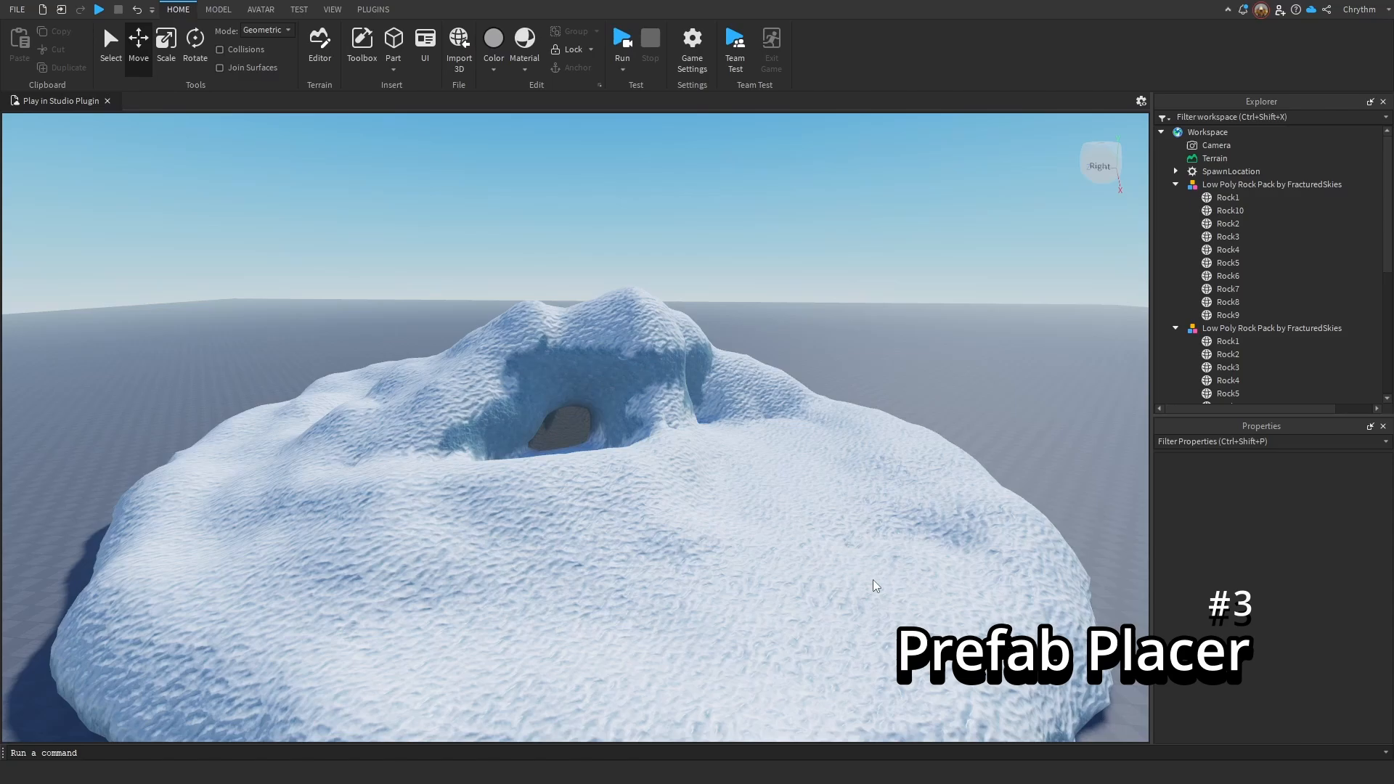
- Stop the play session and return to the Home tab in edit mode
click(361, 44)
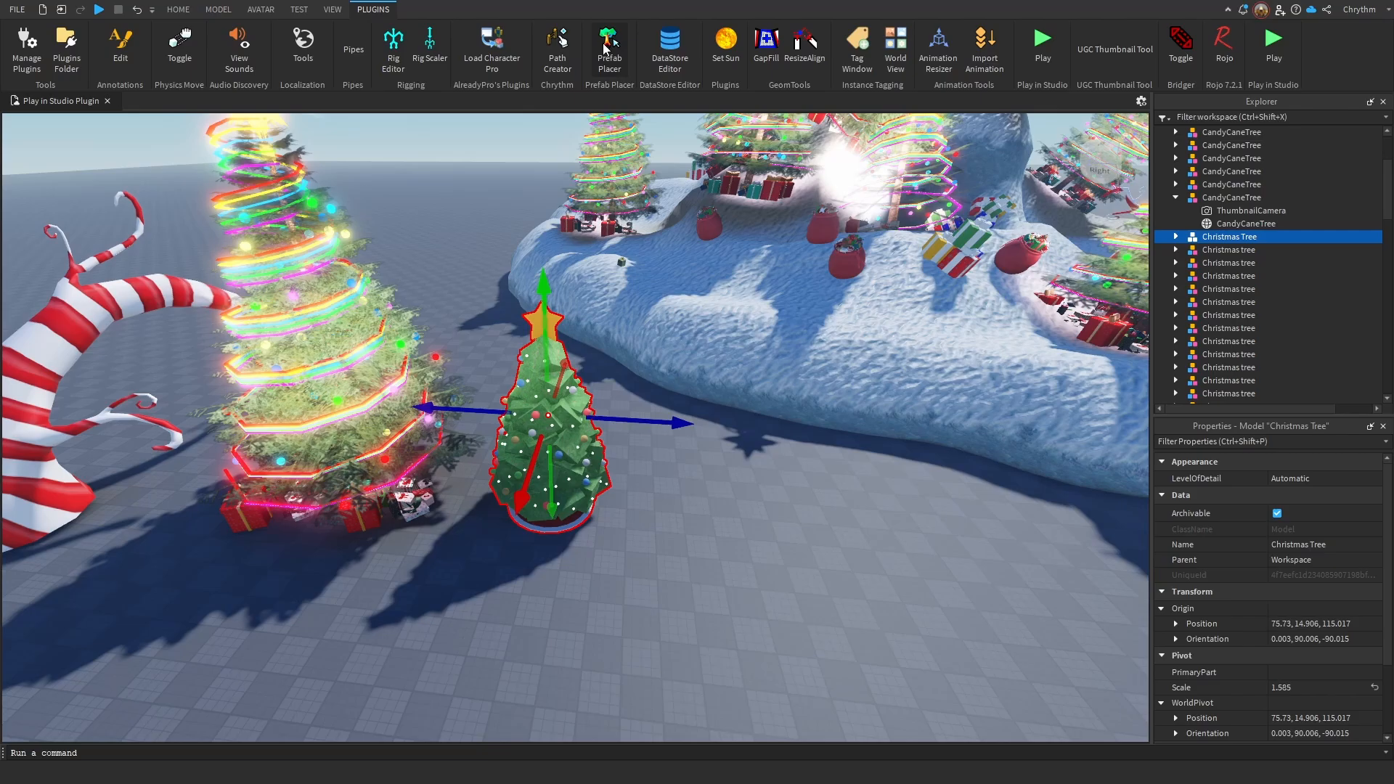
- Place Christmas tree and candy cane tree models with the Prefab Placer plugin
click(609, 46)
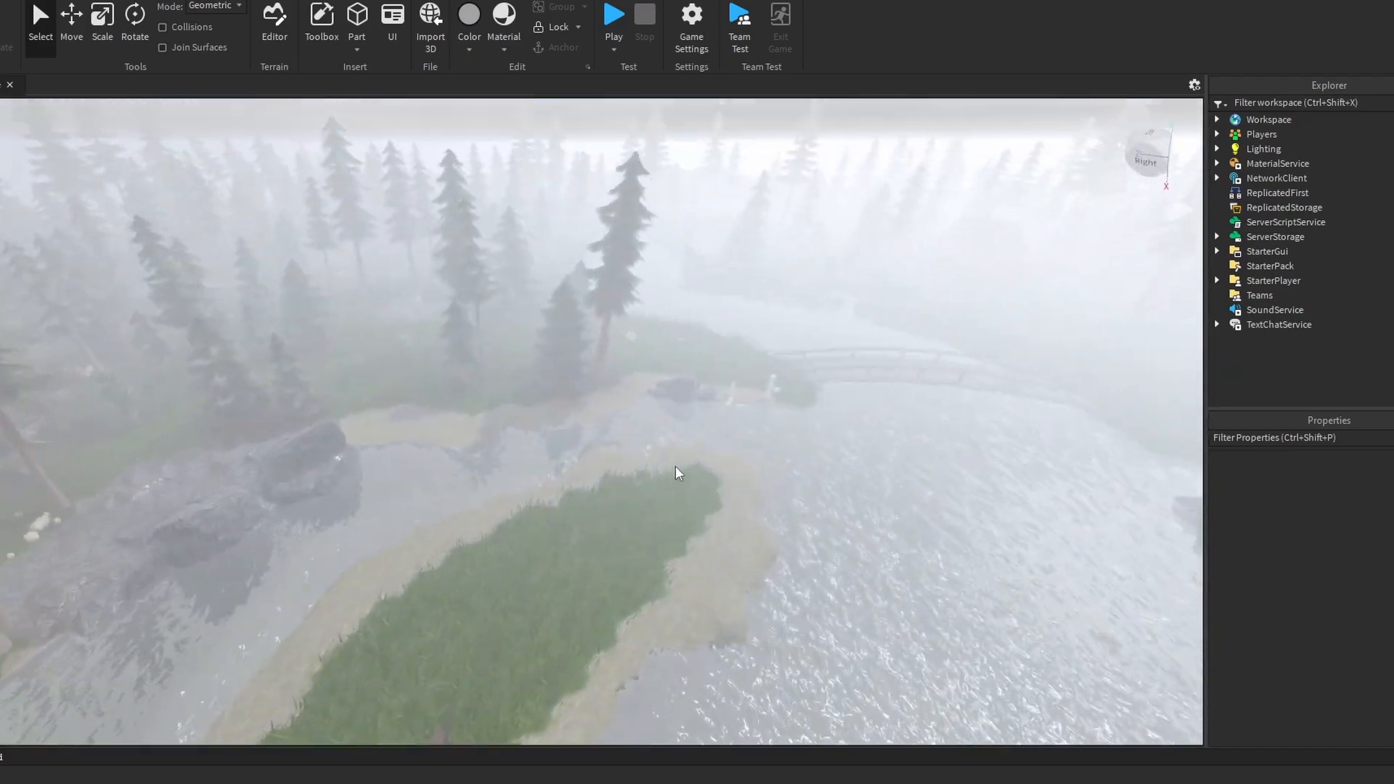
- Insert a wooden part, scale it into a long beam and position it across the river
click(613, 15)
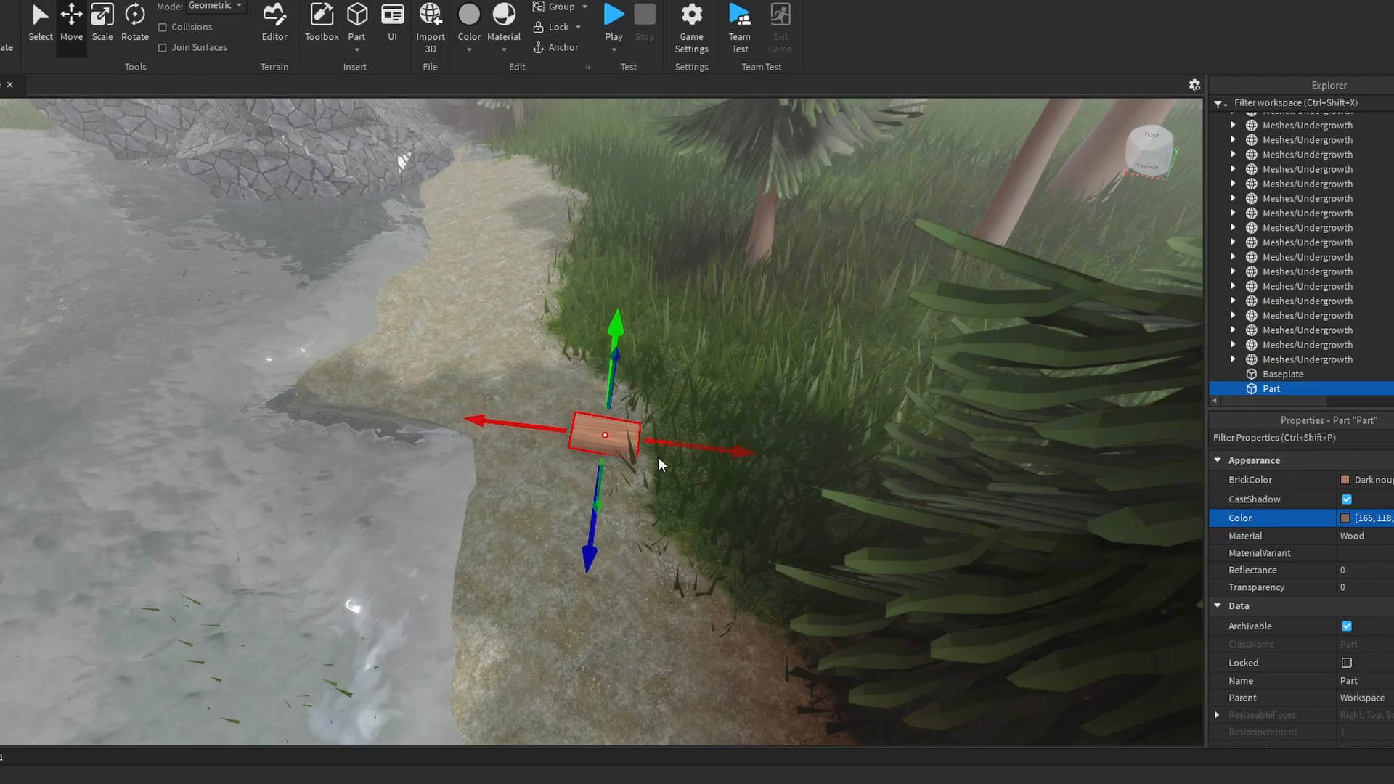
click(134, 25)
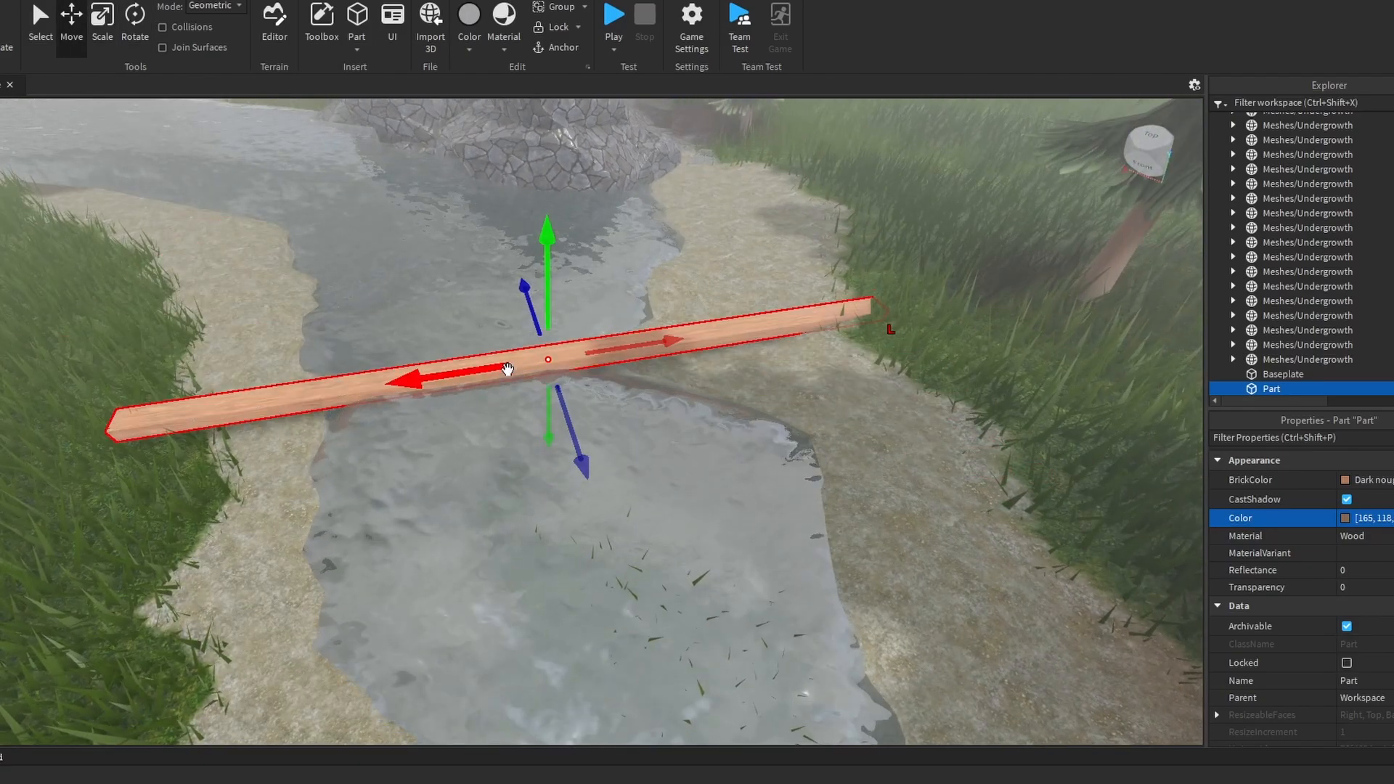
click(101, 17)
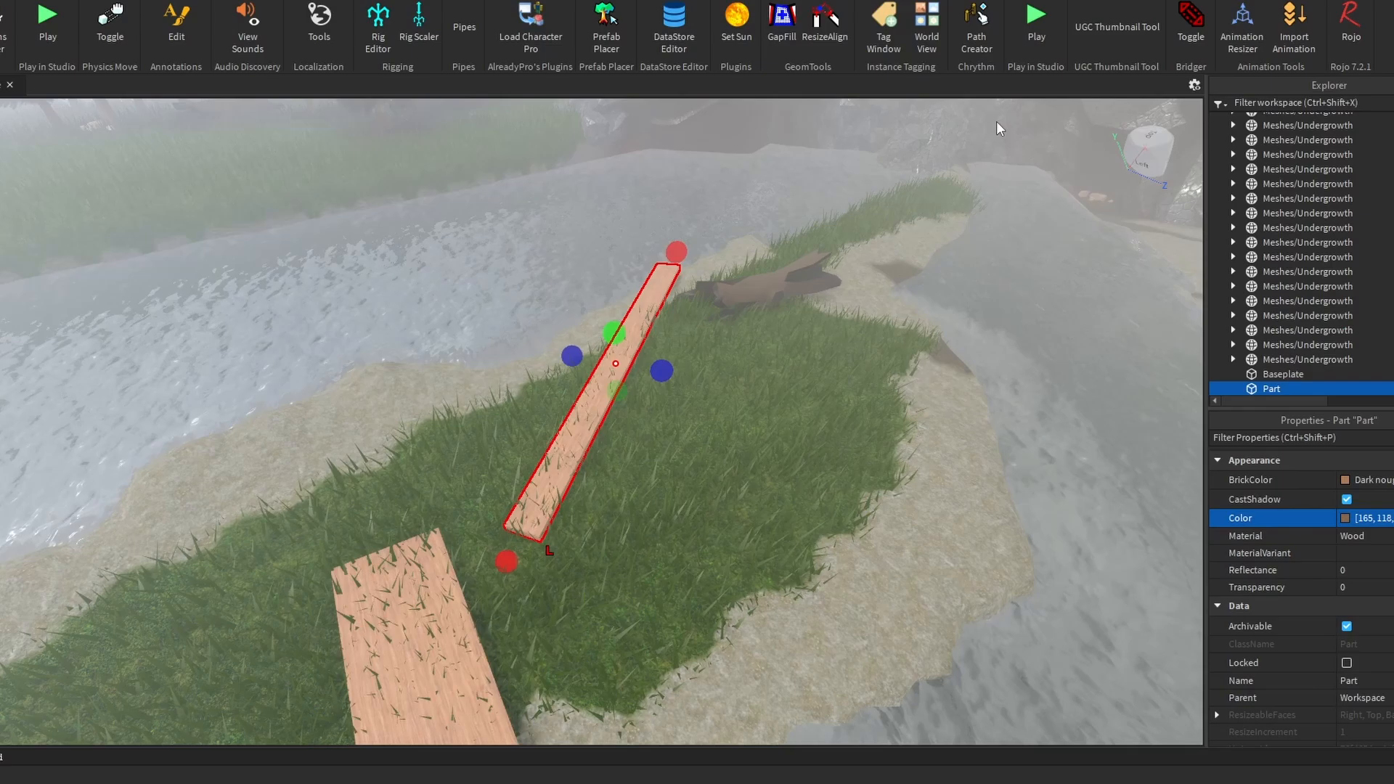
- Rotate and arrange the plank parts into a bridge deck, rails and legs
drag(676, 253, 551, 475)
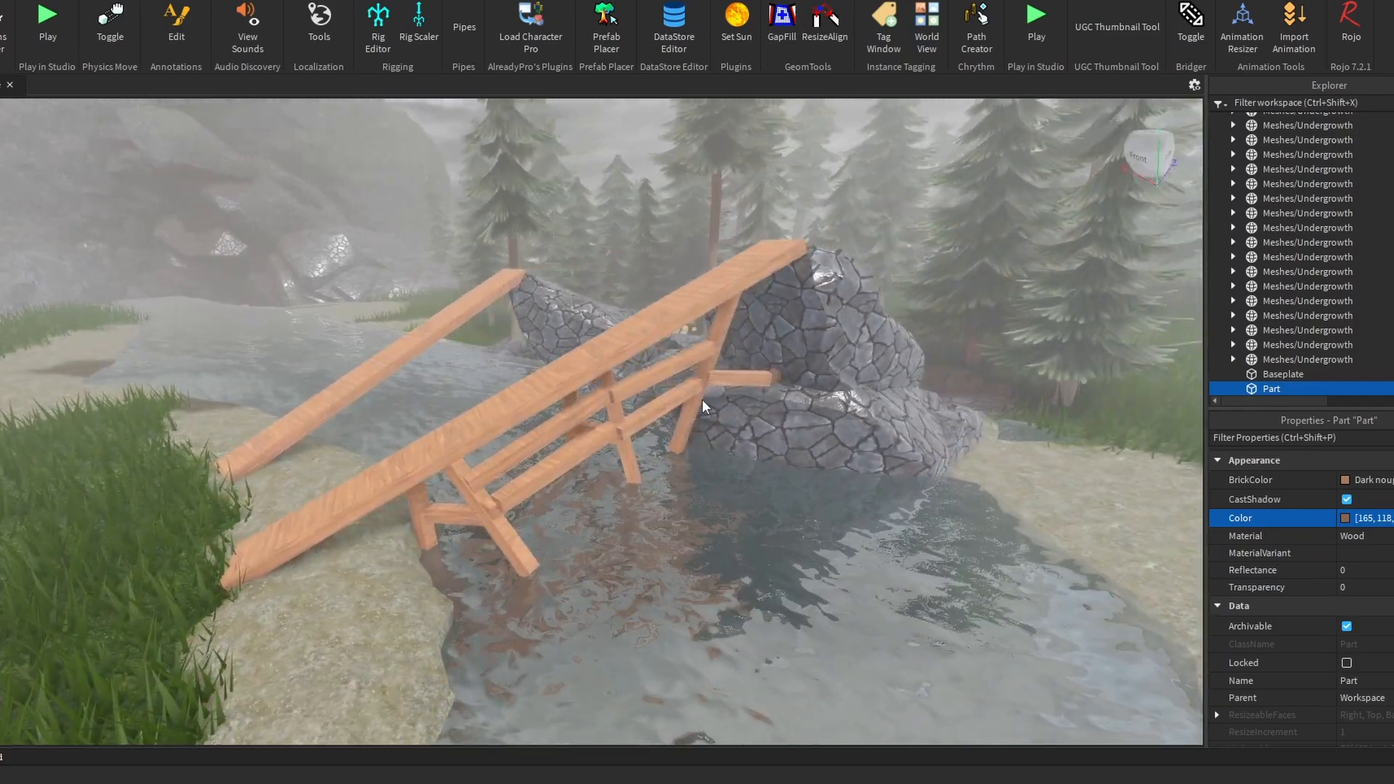
click(175, 27)
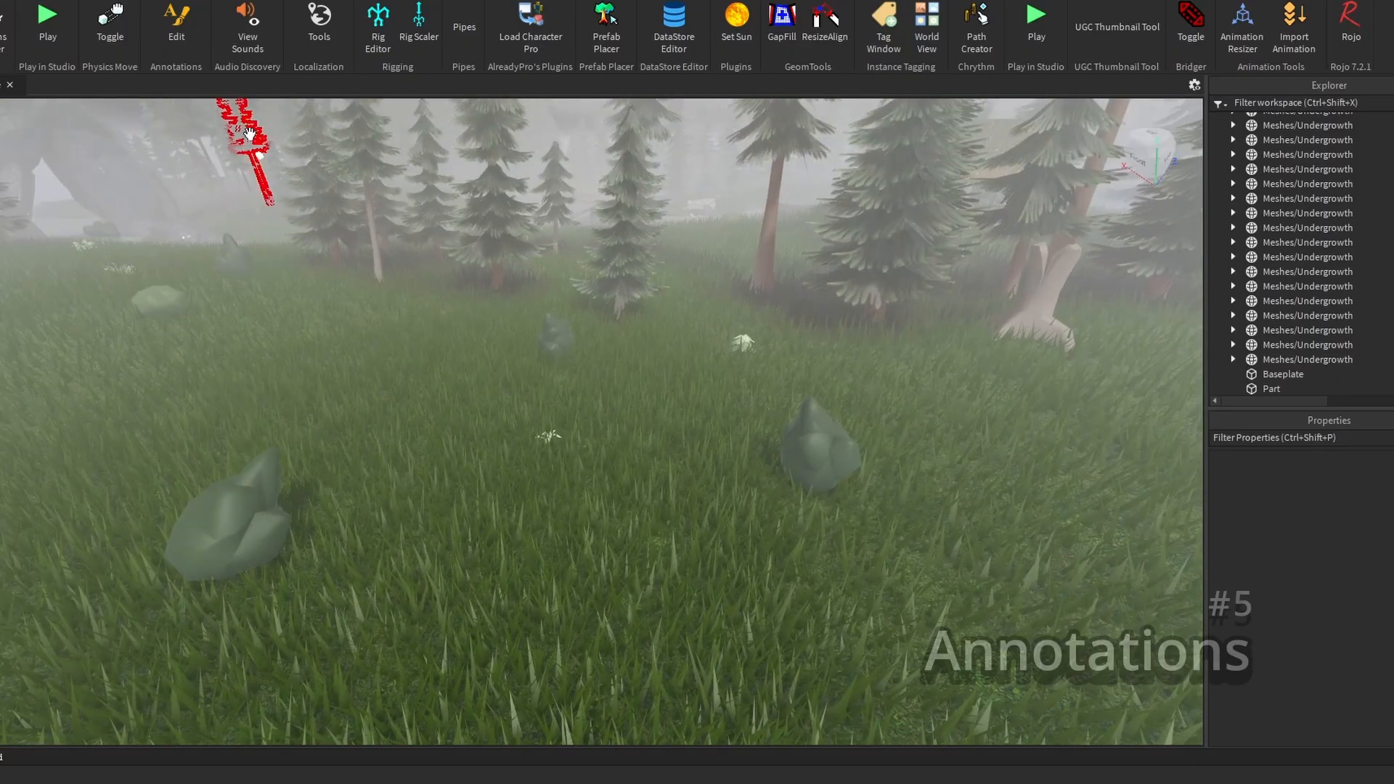
- Choose Open annotation editor from the Annotations Edit menu
click(175, 22)
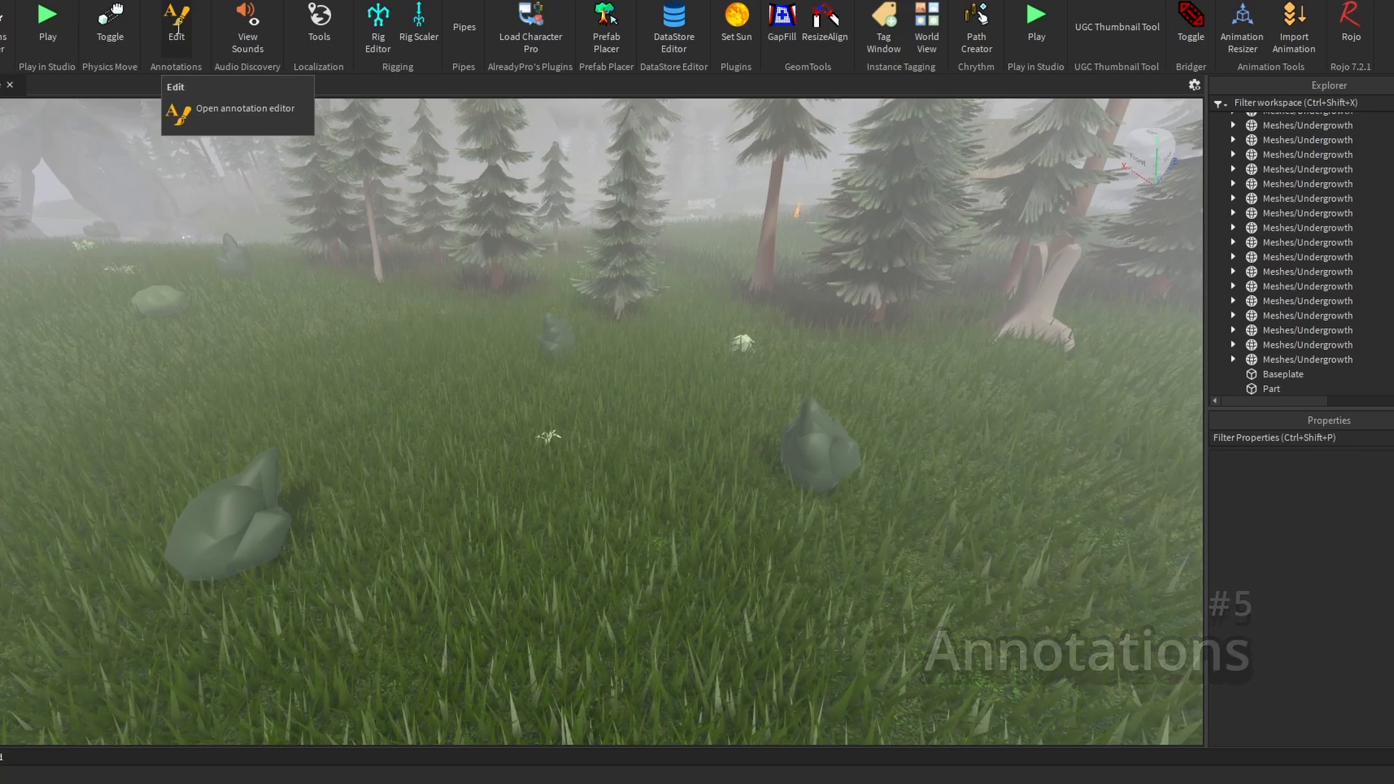
click(245, 108)
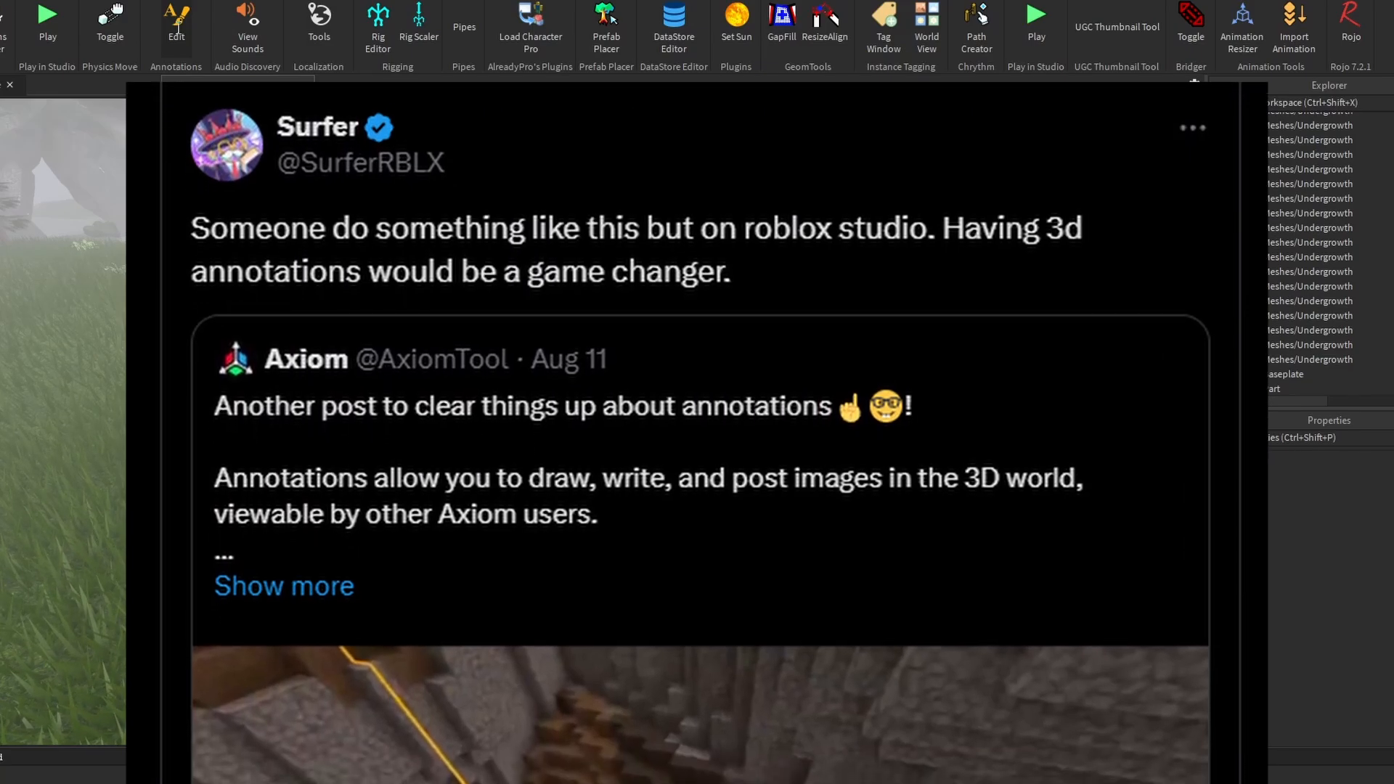
scroll(down, 3)
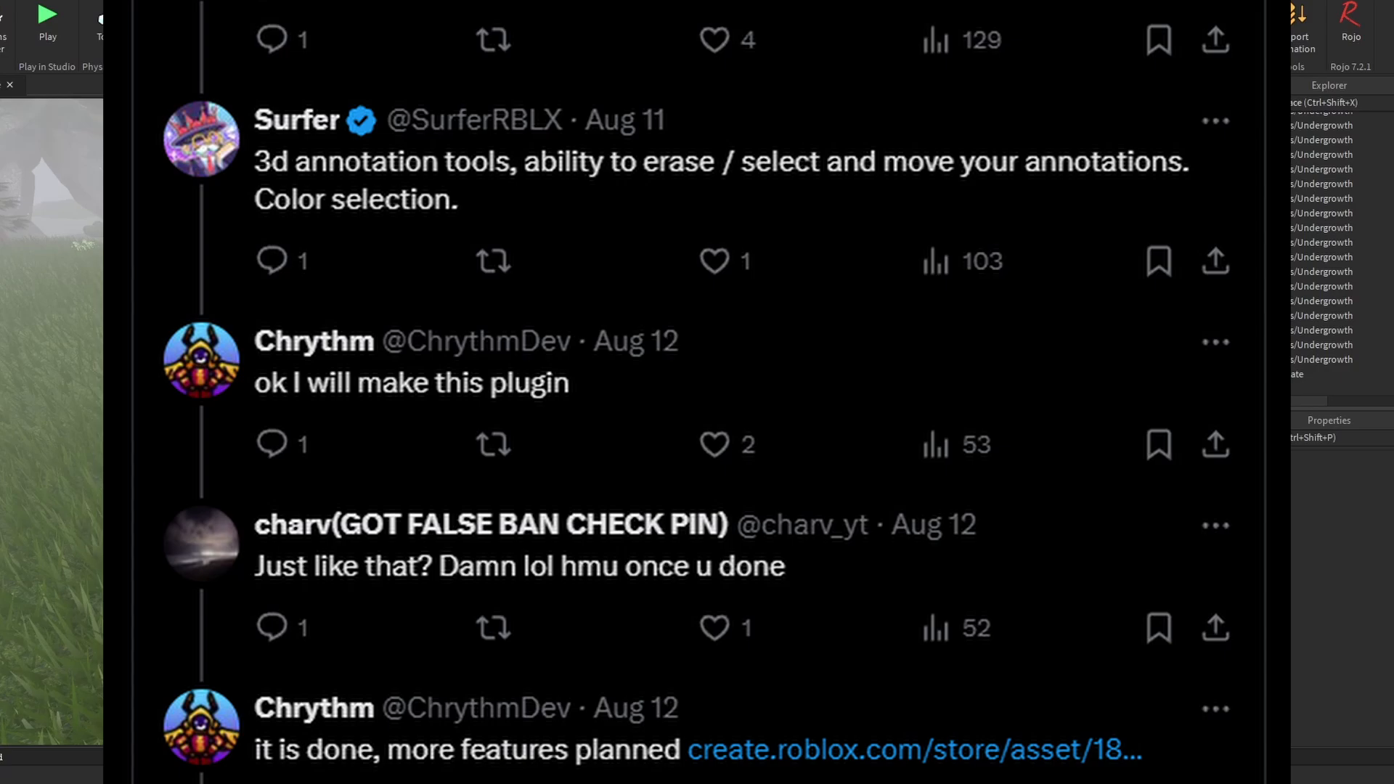
scroll(down, 3)
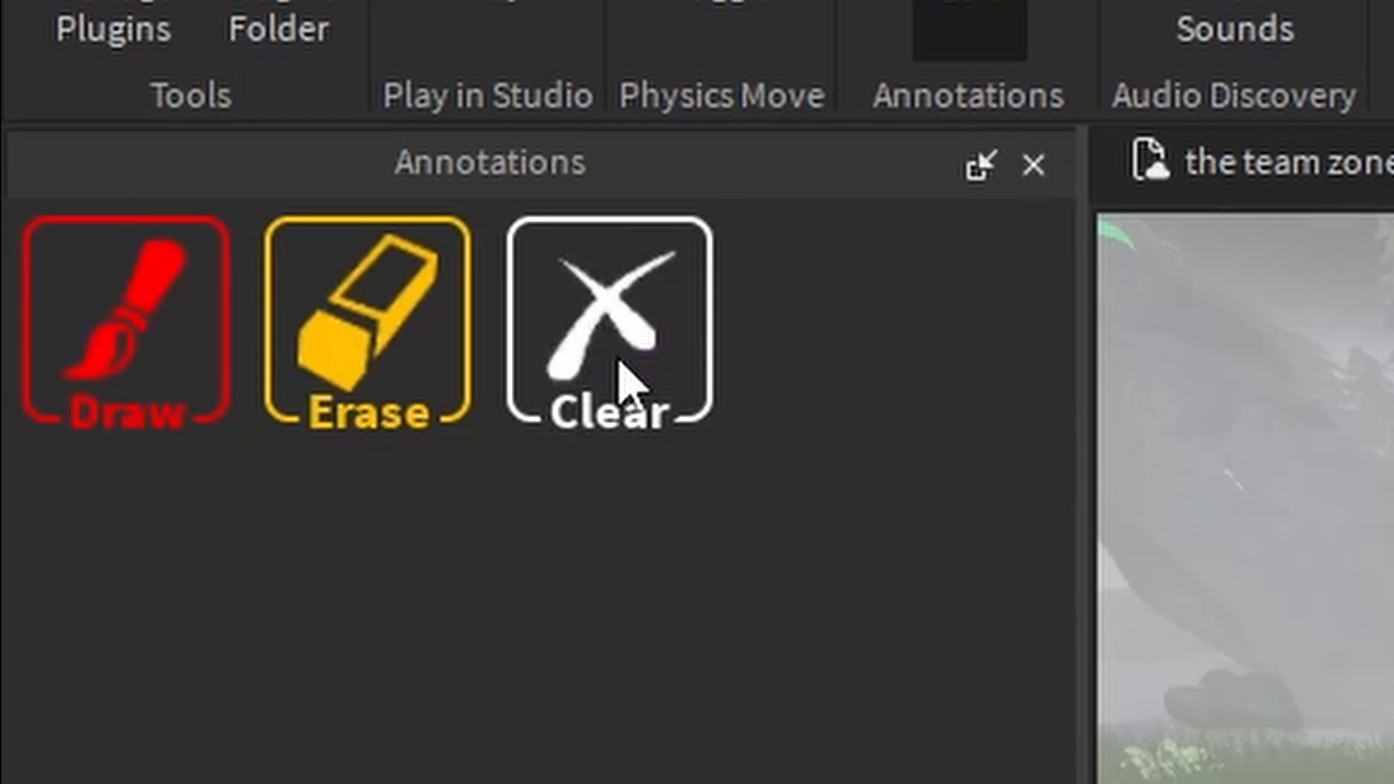
- Switch the Annotations panel from Erase to Draw to reveal the brush sliders
click(363, 321)
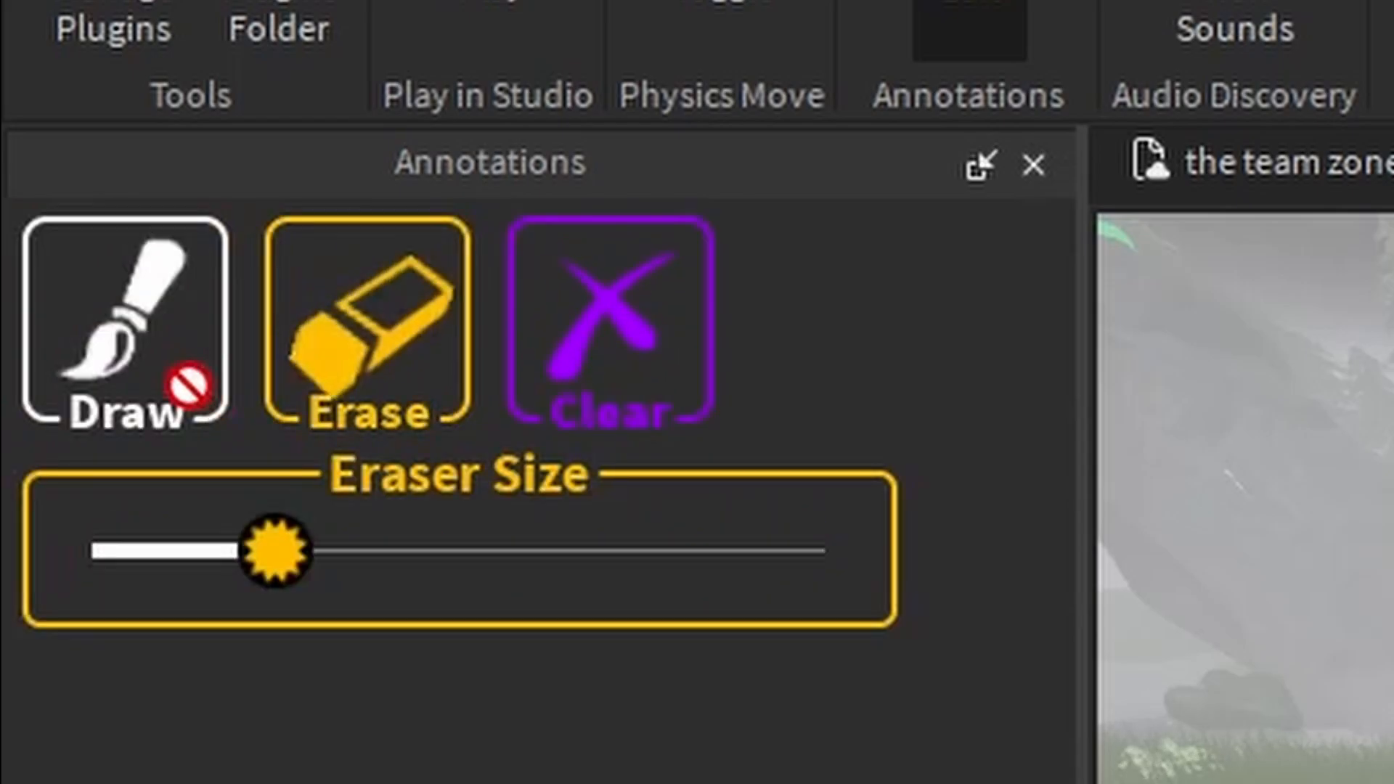
click(604, 320)
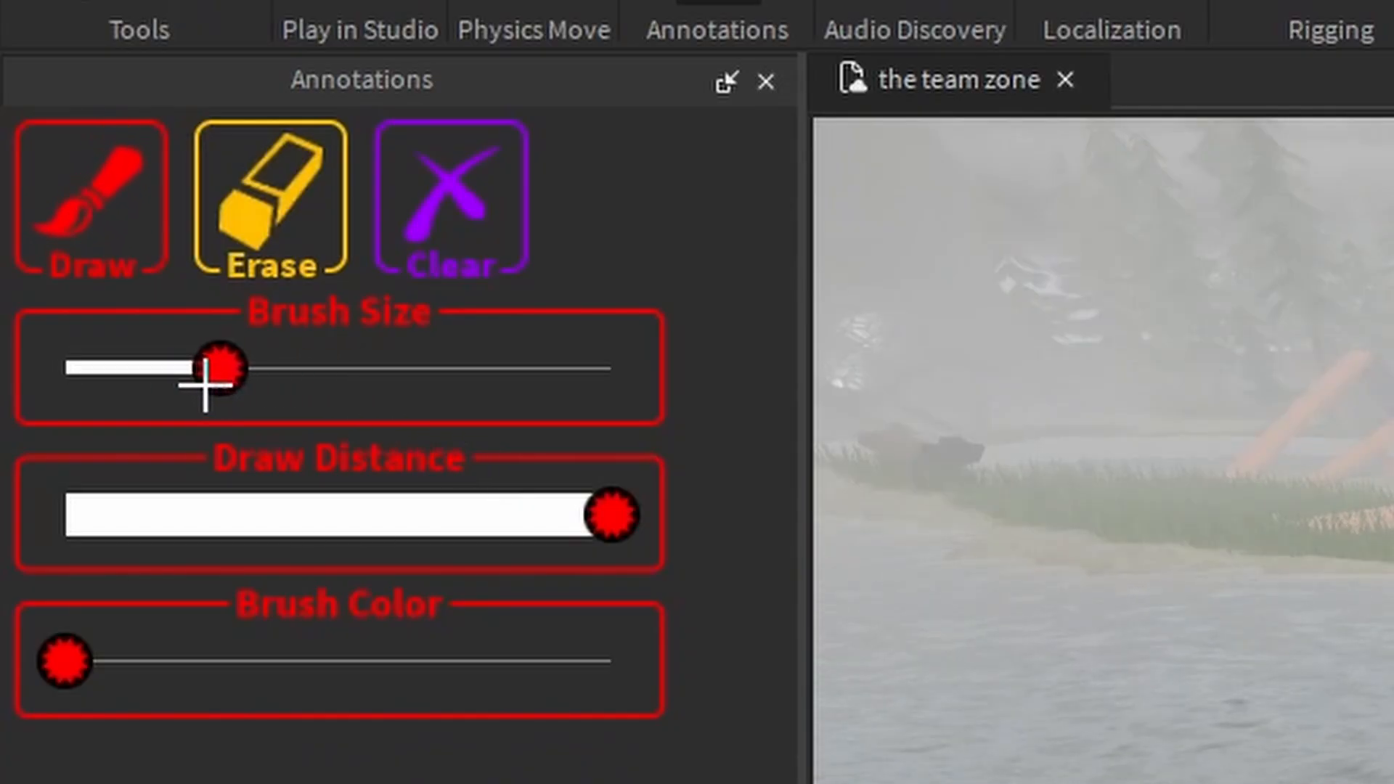
- Adjust the brush size and draw green strokes over the forest trees
drag(213, 369, 271, 368)
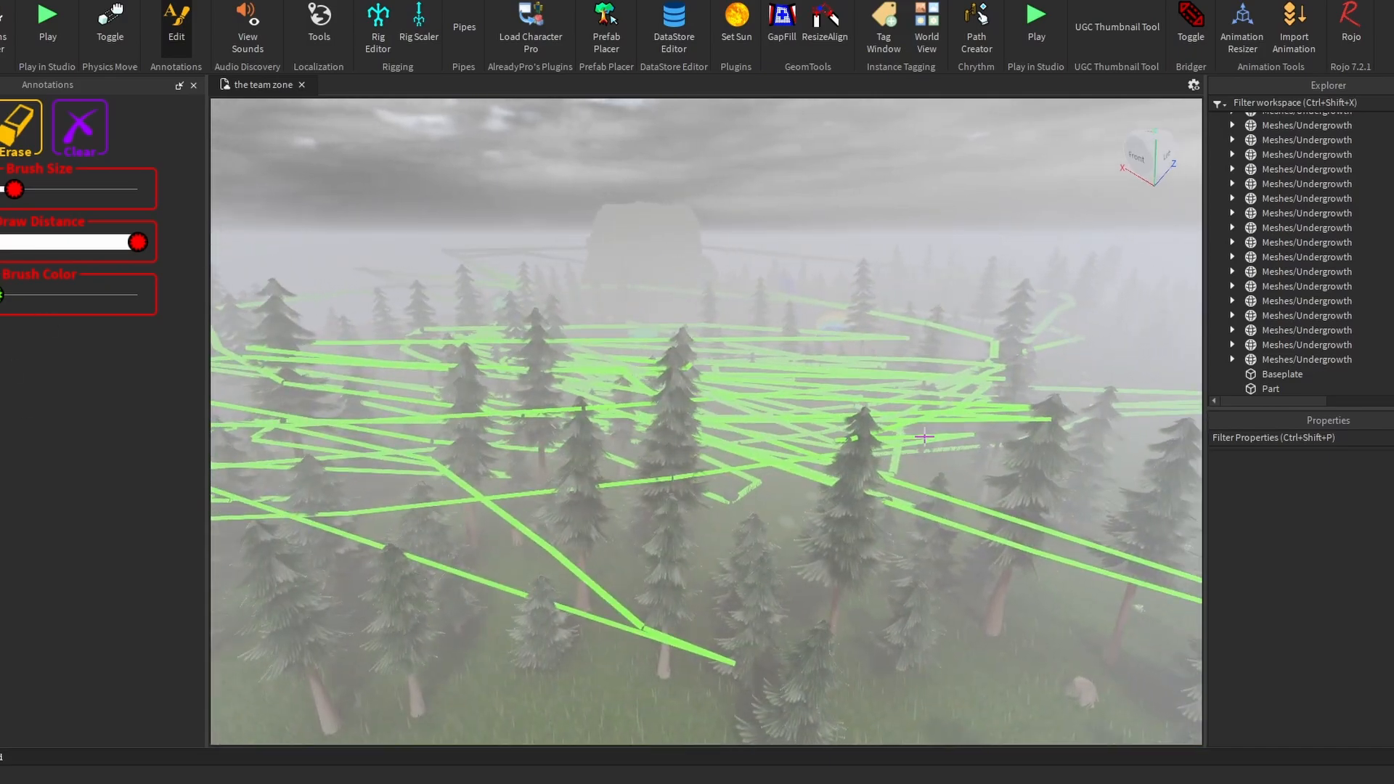
click(79, 127)
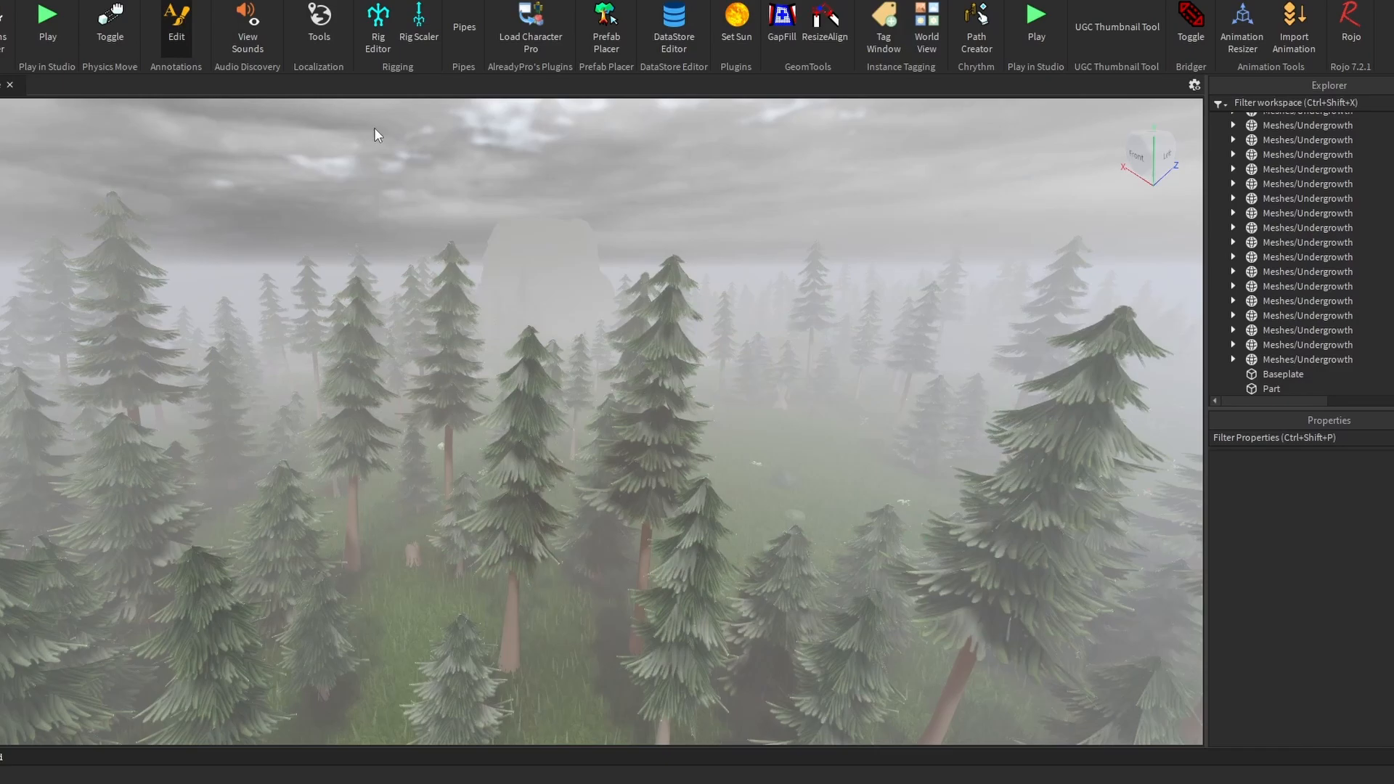
mouse_move(435, 116)
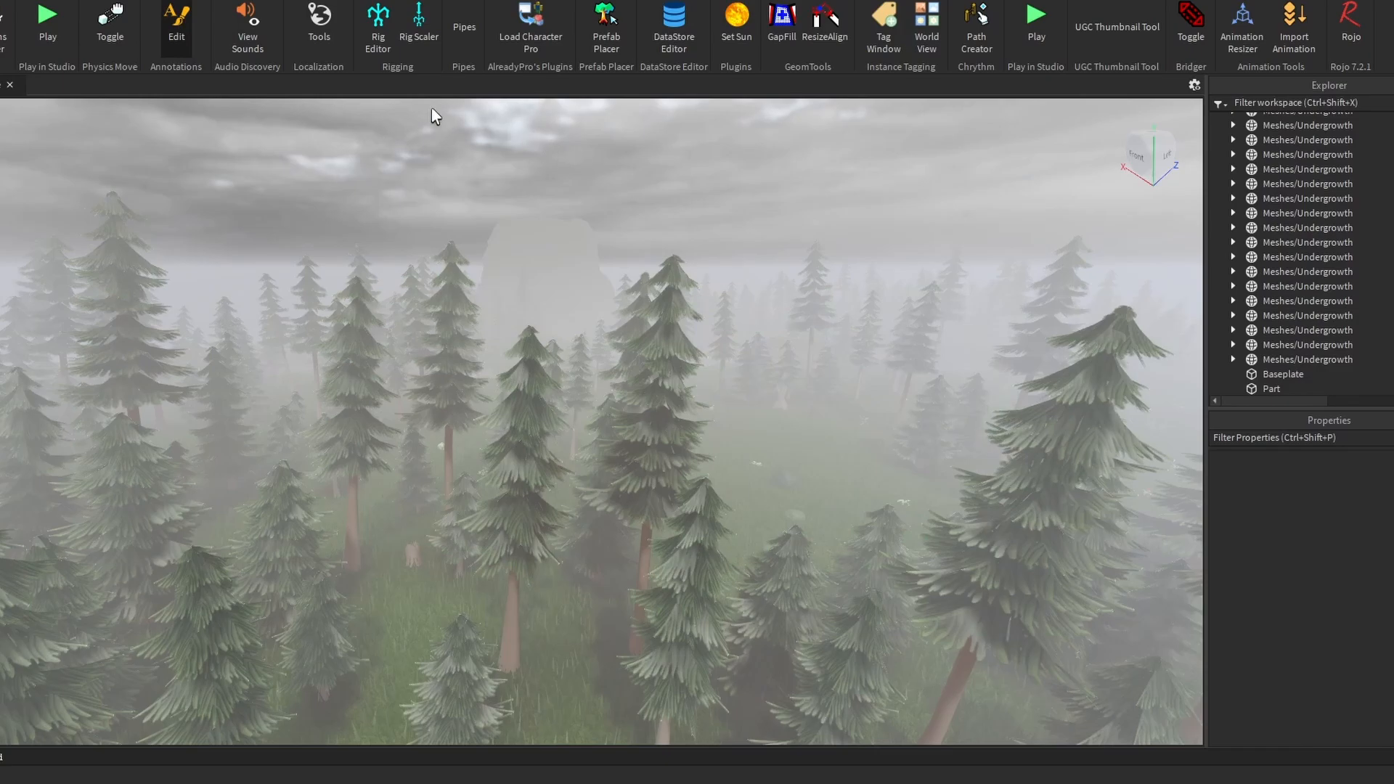
- Show the green annotation strokes again and expand Camera to reveal the Annotations folder
click(175, 20)
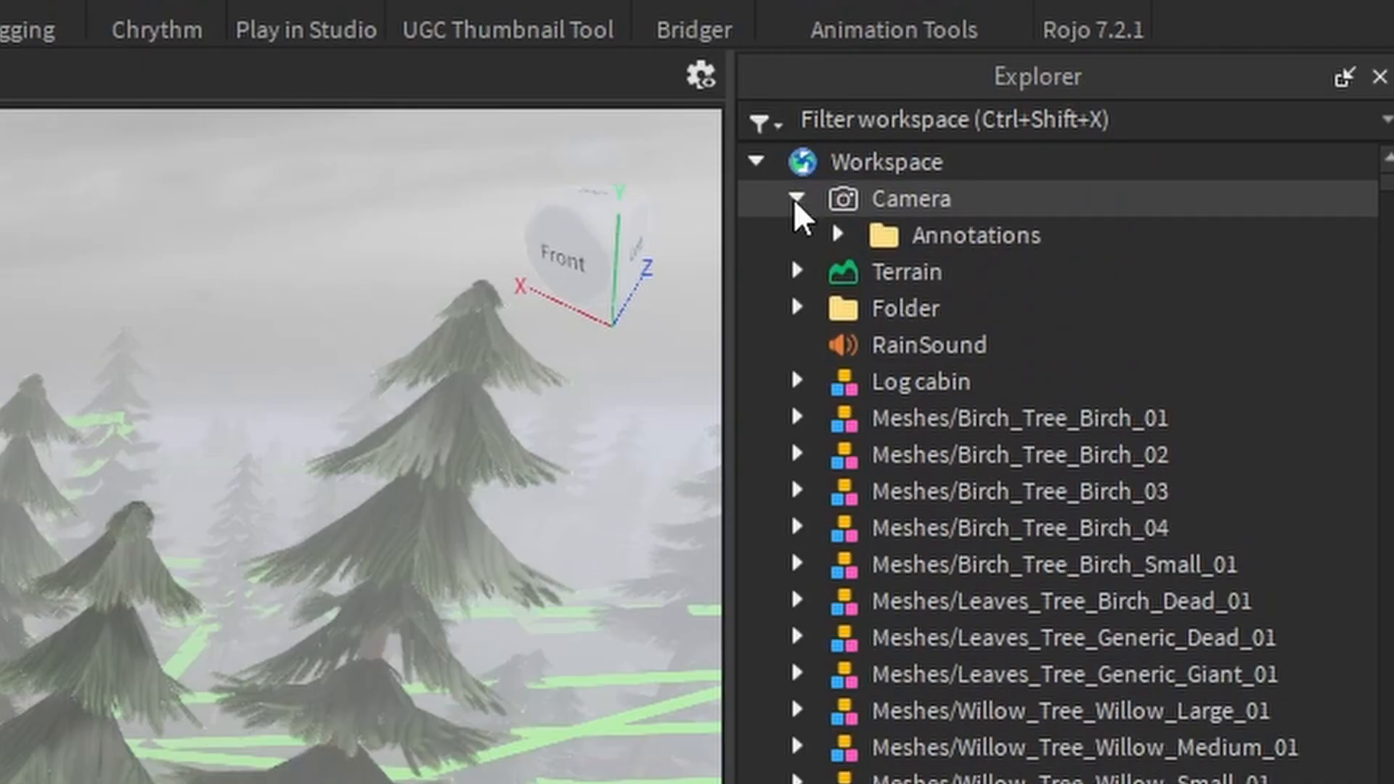
click(836, 234)
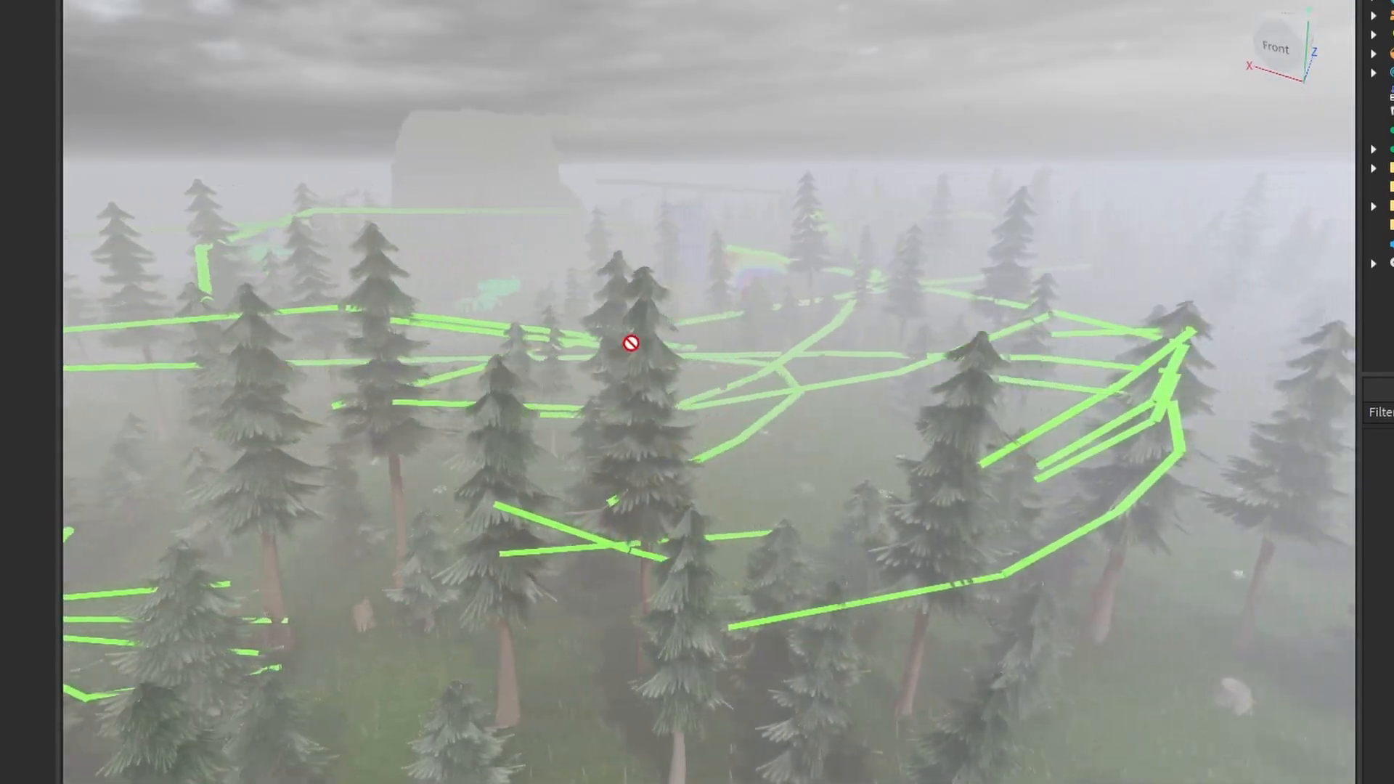
- Cancel clearing the annotations by choosing No, then drag the Brush Color slider to blue
click(715, 240)
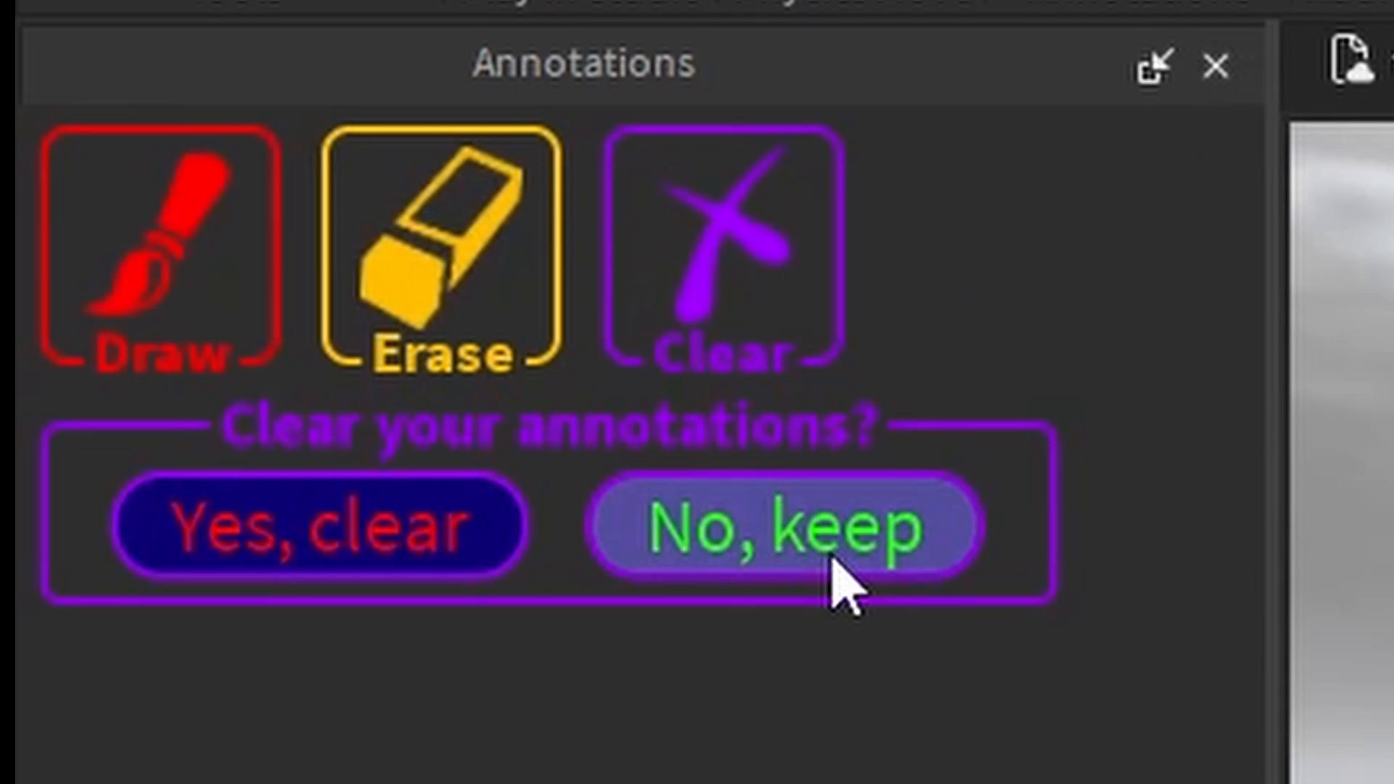
click(783, 524)
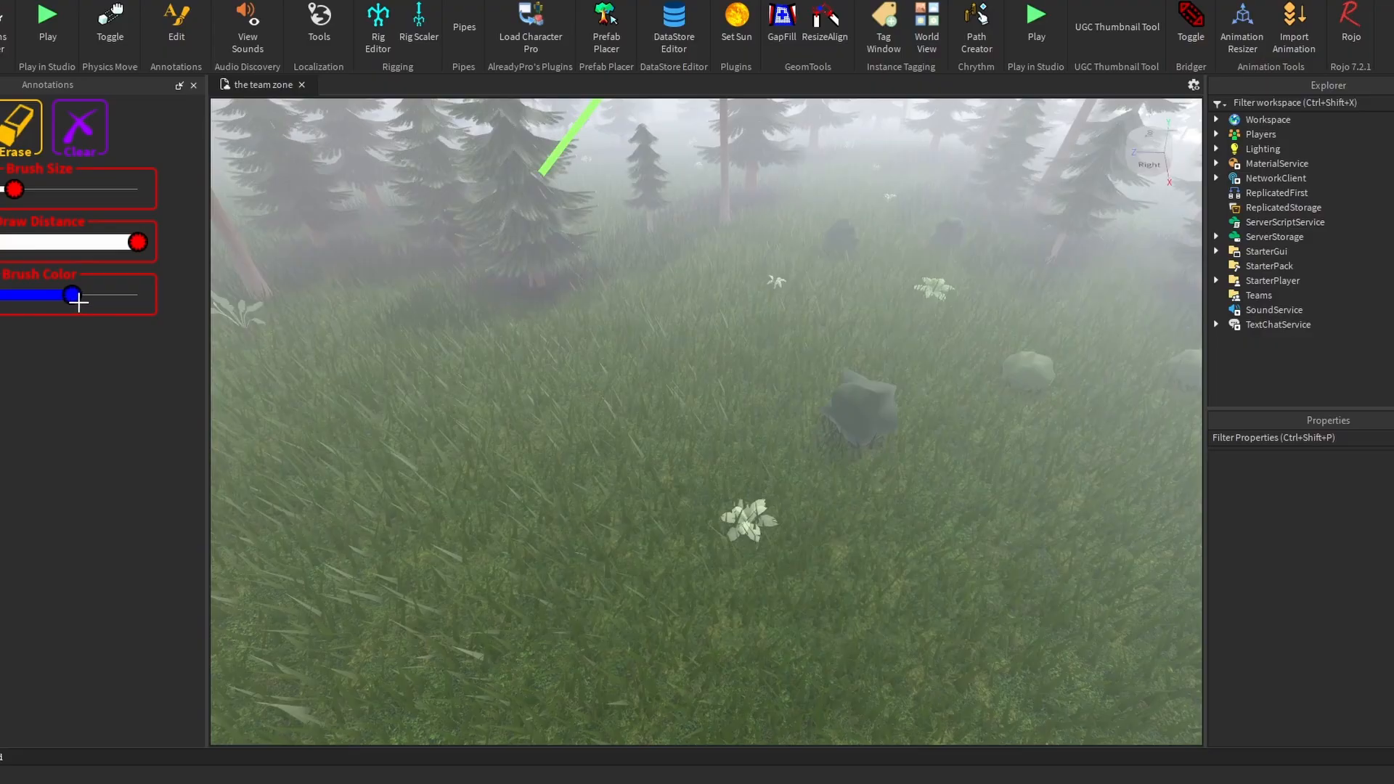
drag(787, 317, 593, 654)
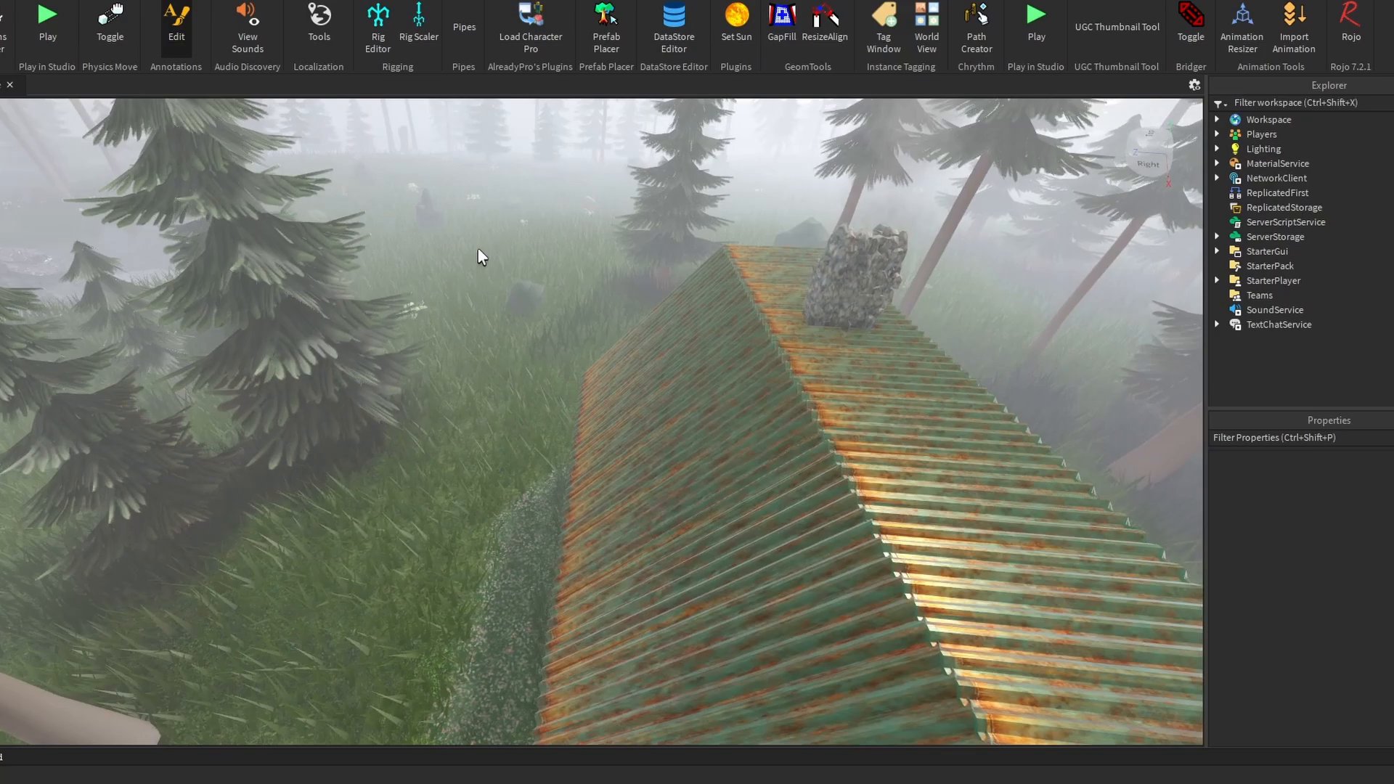
- Reopen the annotation editor from Edit in the Annotations group
click(174, 20)
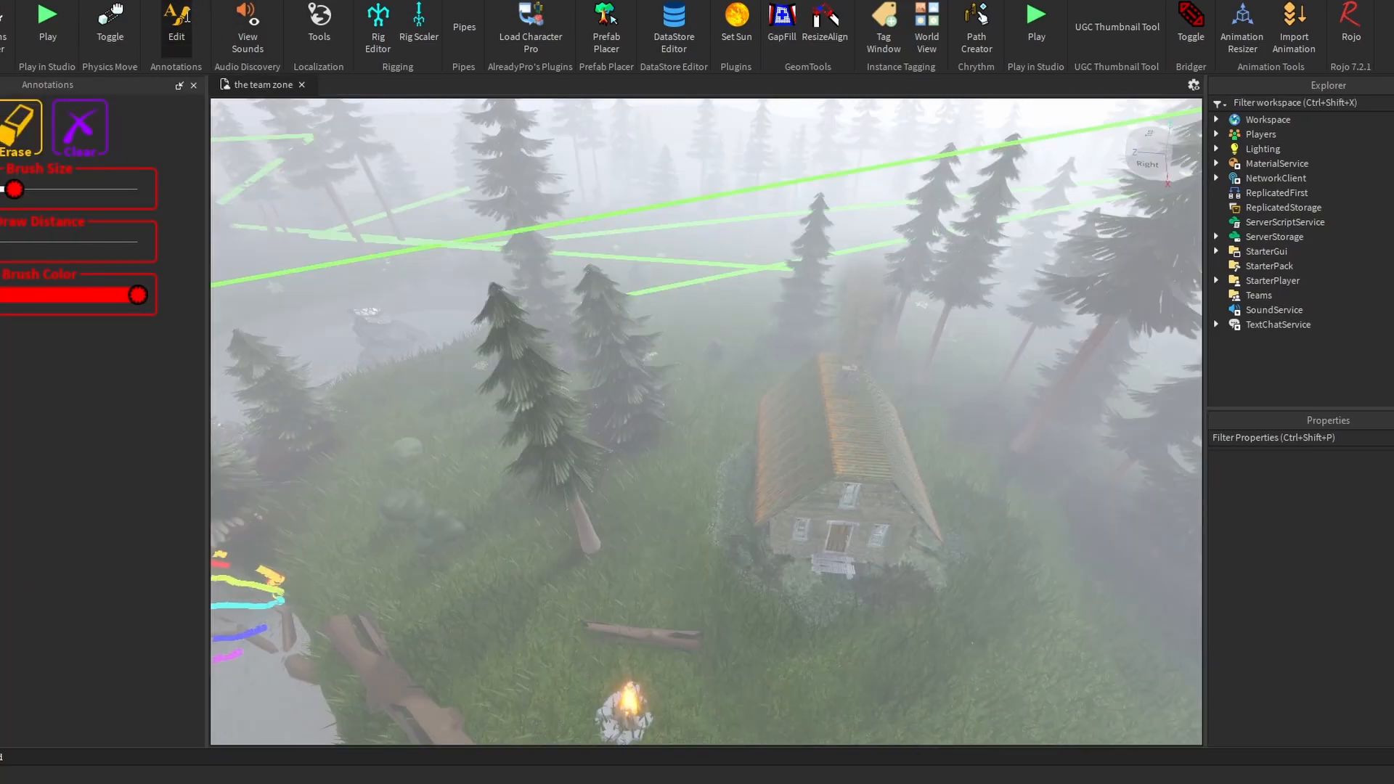